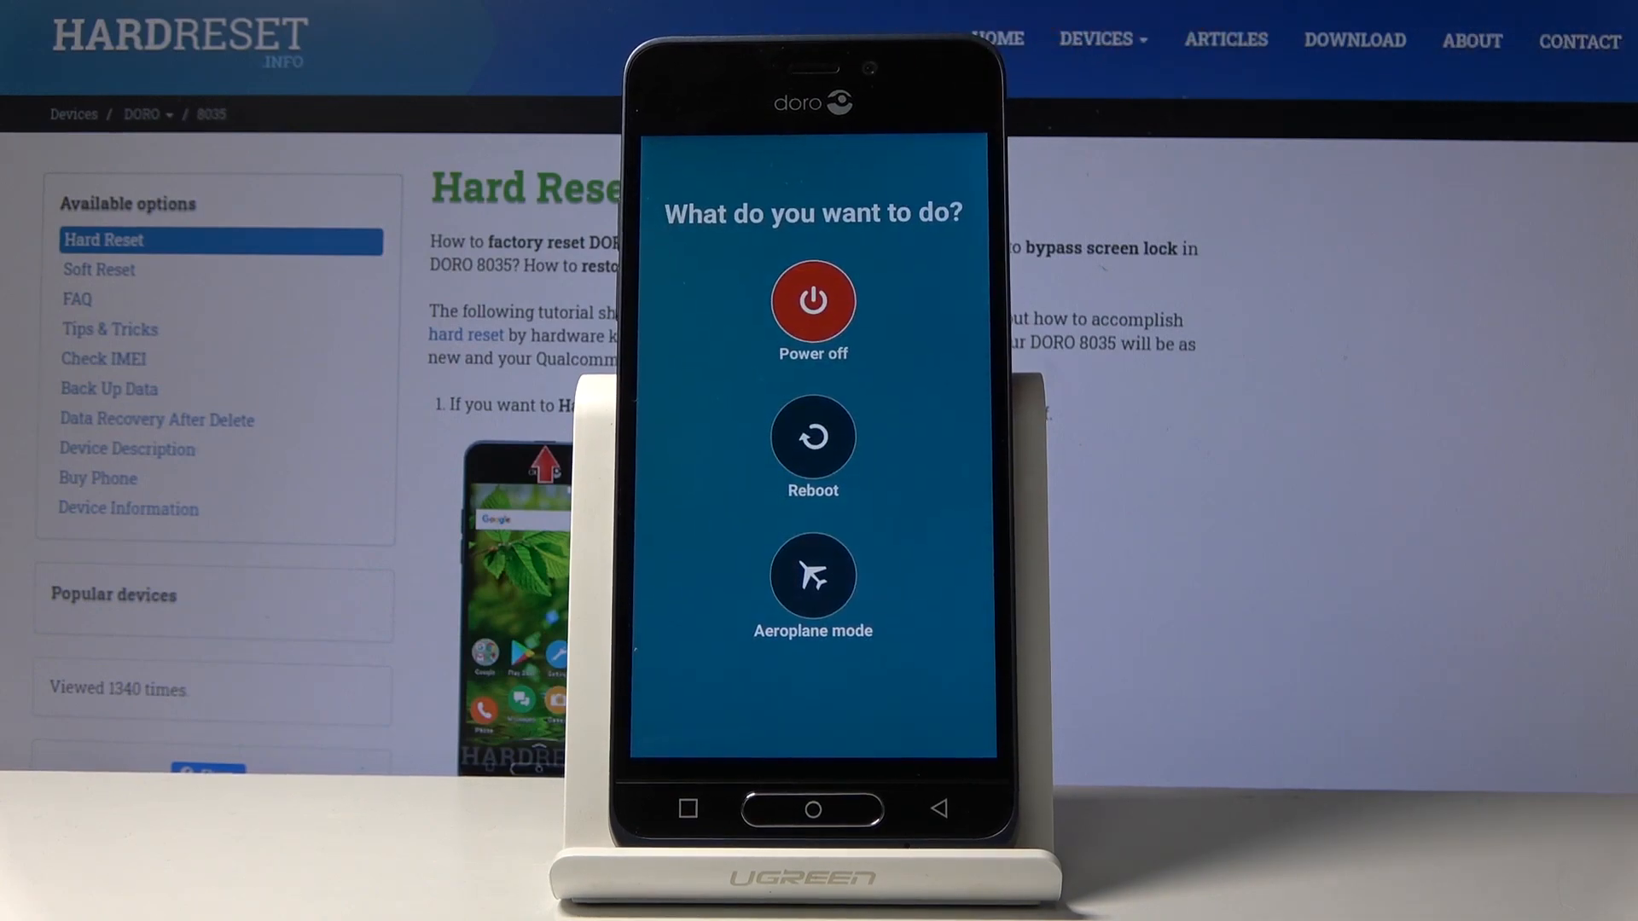
- Power the phone off from the power menu
left_click(812, 302)
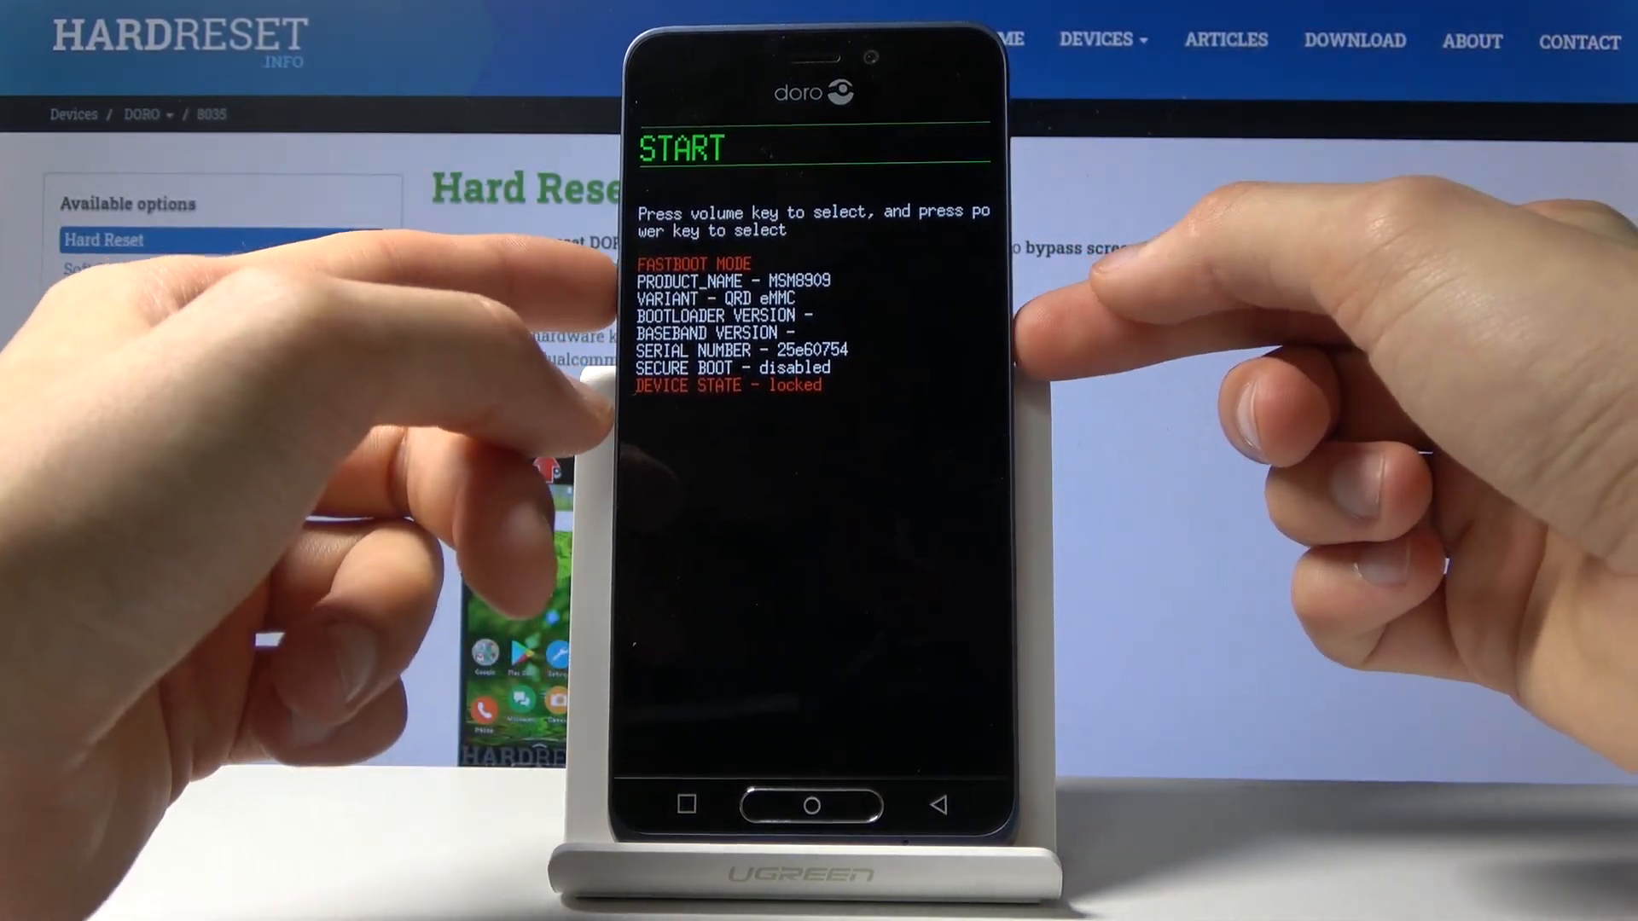
- Select START in fastboot to reboot the phone normally into Android
key("volumedown")
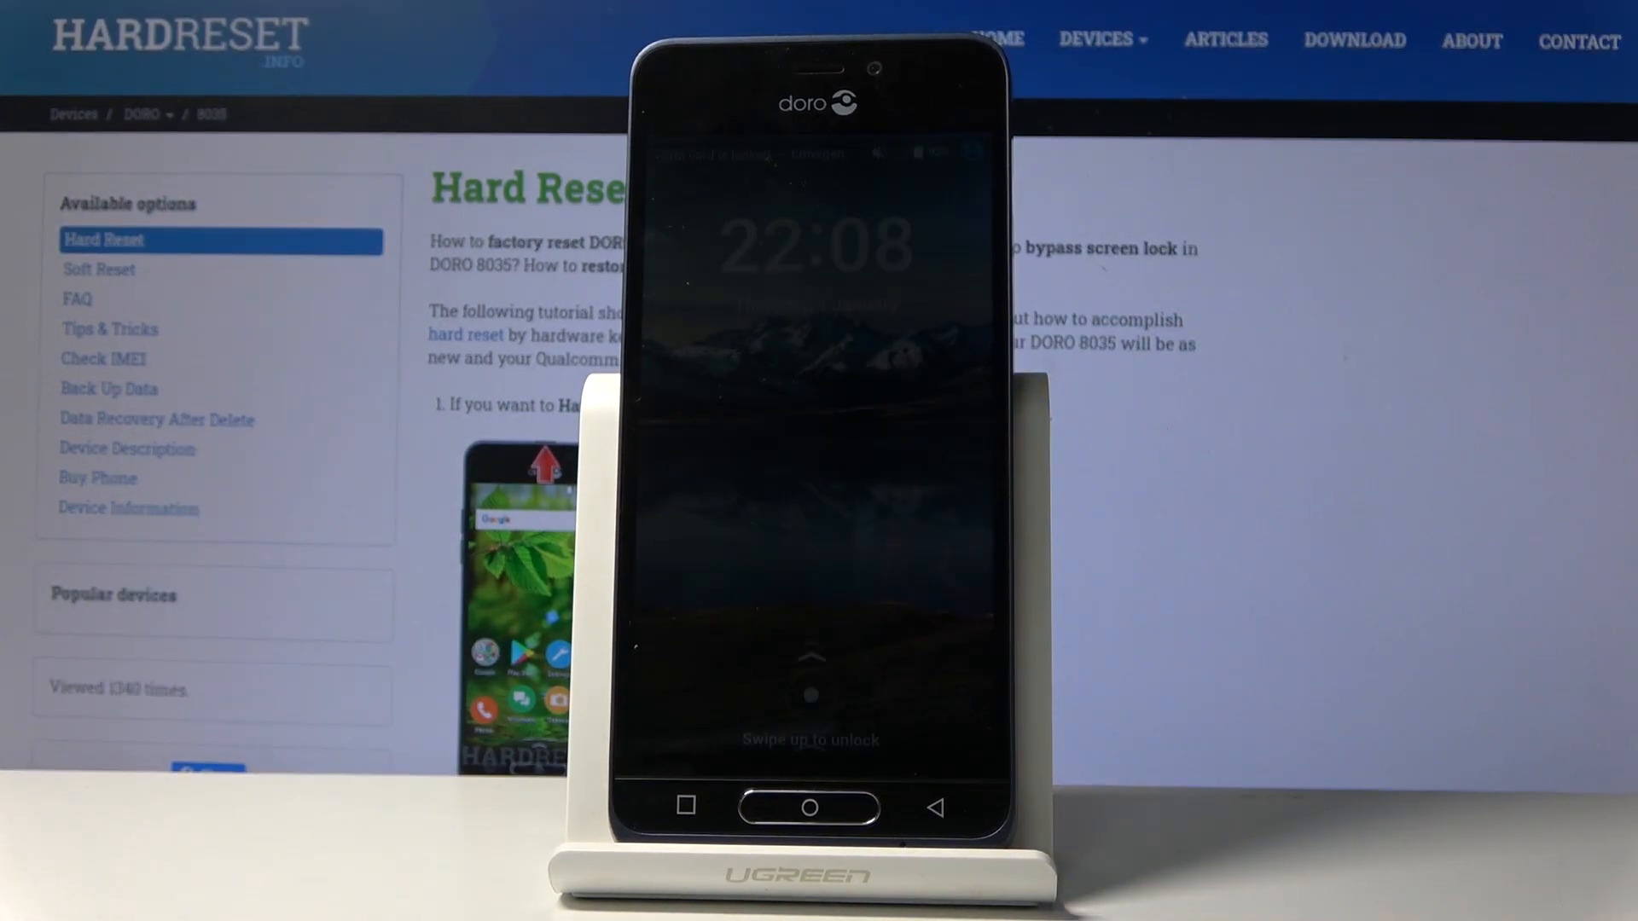
- Swipe up on the lock screen to reach the Android home screen
left_click_drag(812, 709, 812, 418)
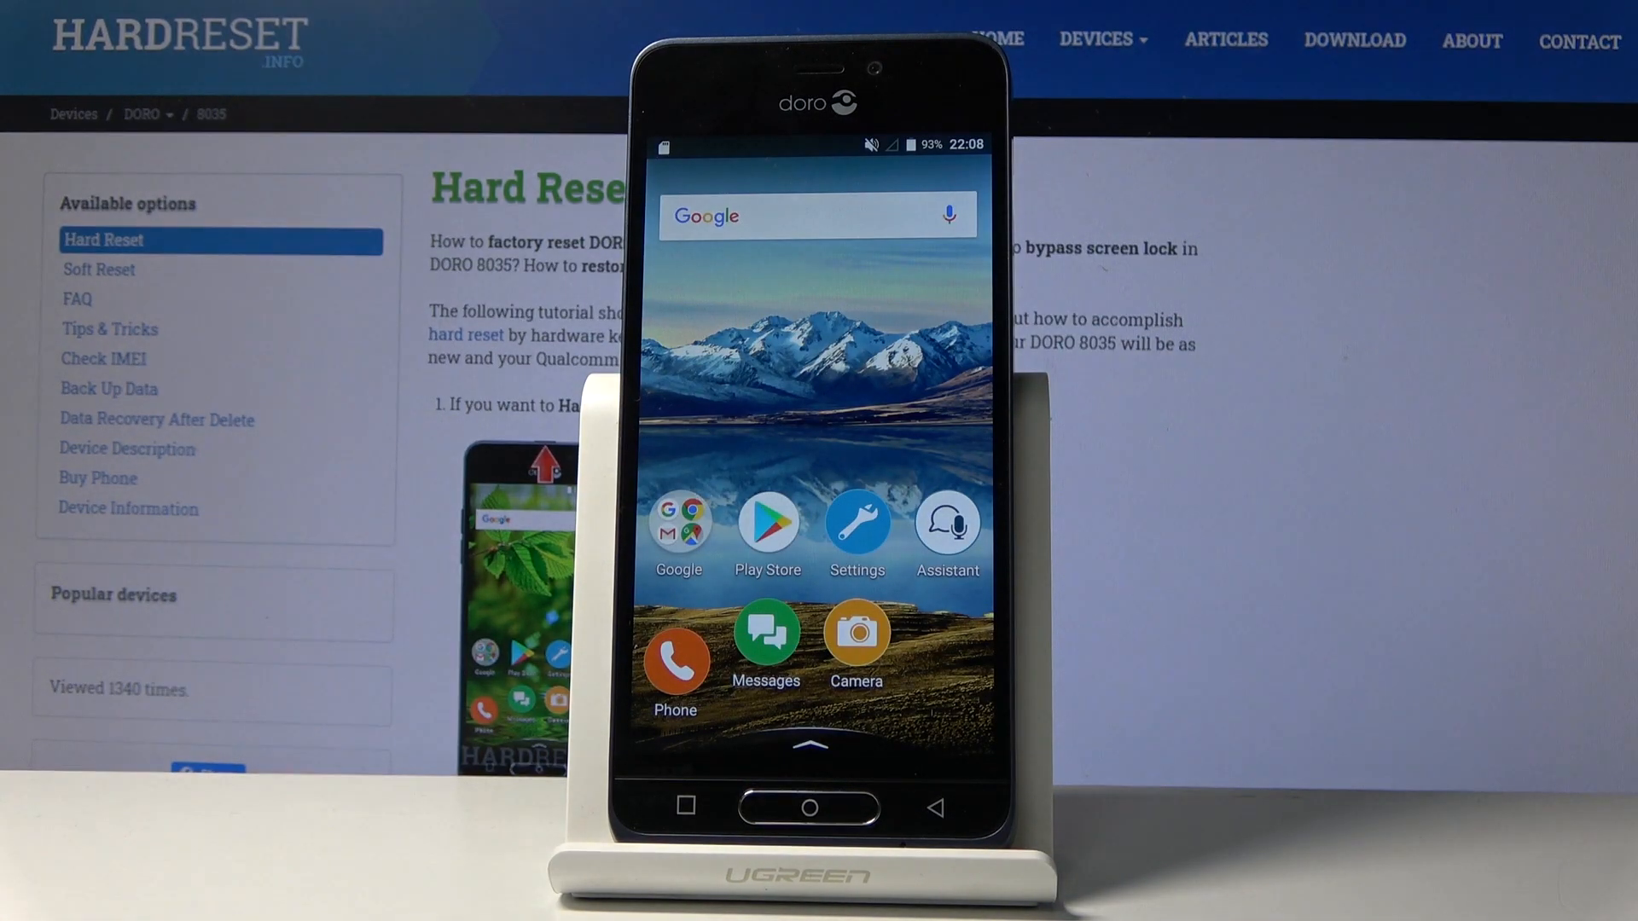